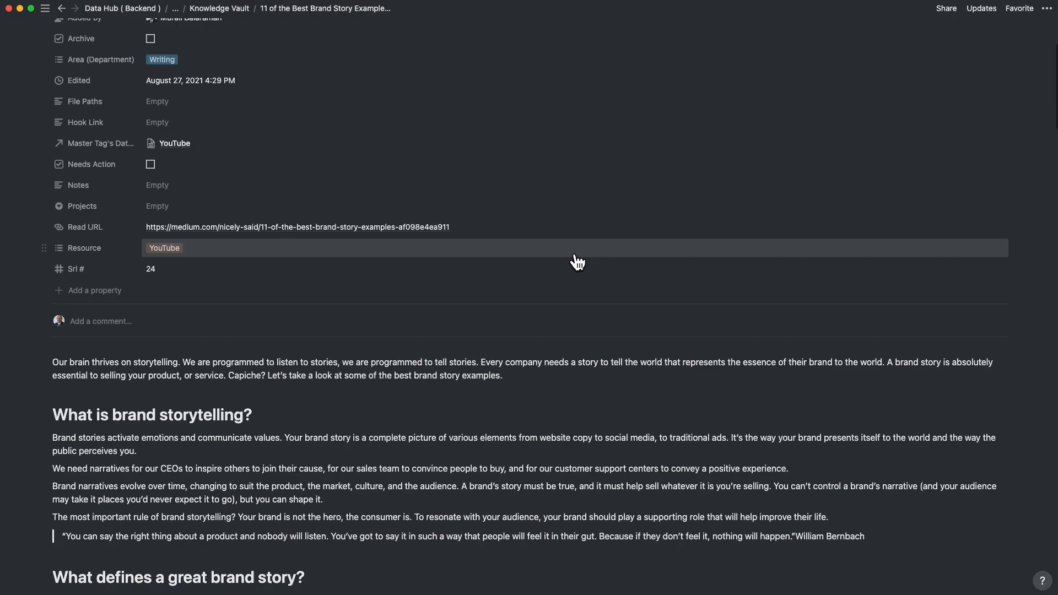
Scroll down through the brand story page properties and the Knowledge Vault table rows
scroll("down", 3)
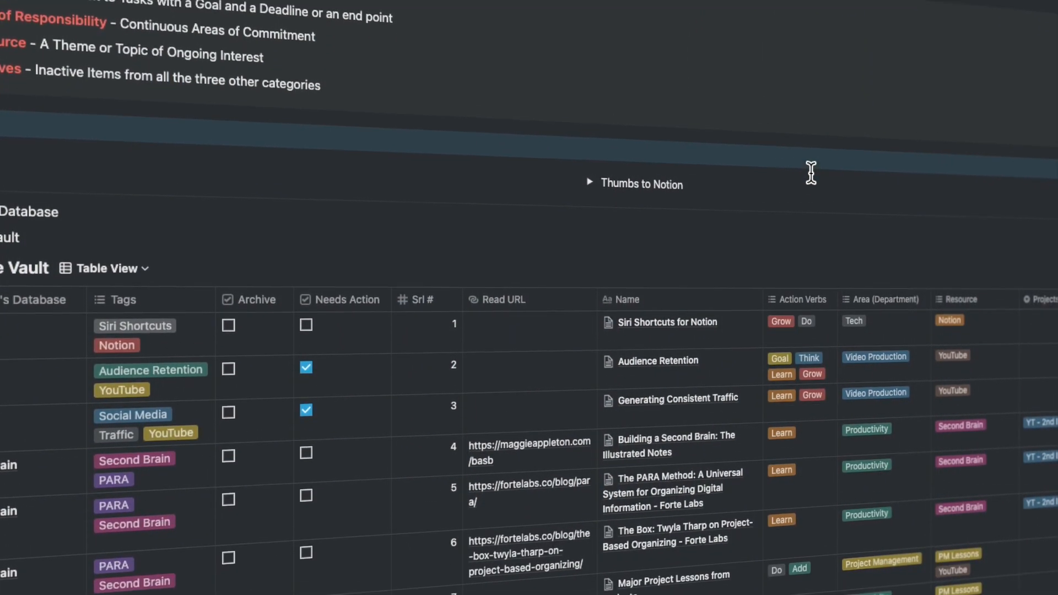
scroll("down", 3)
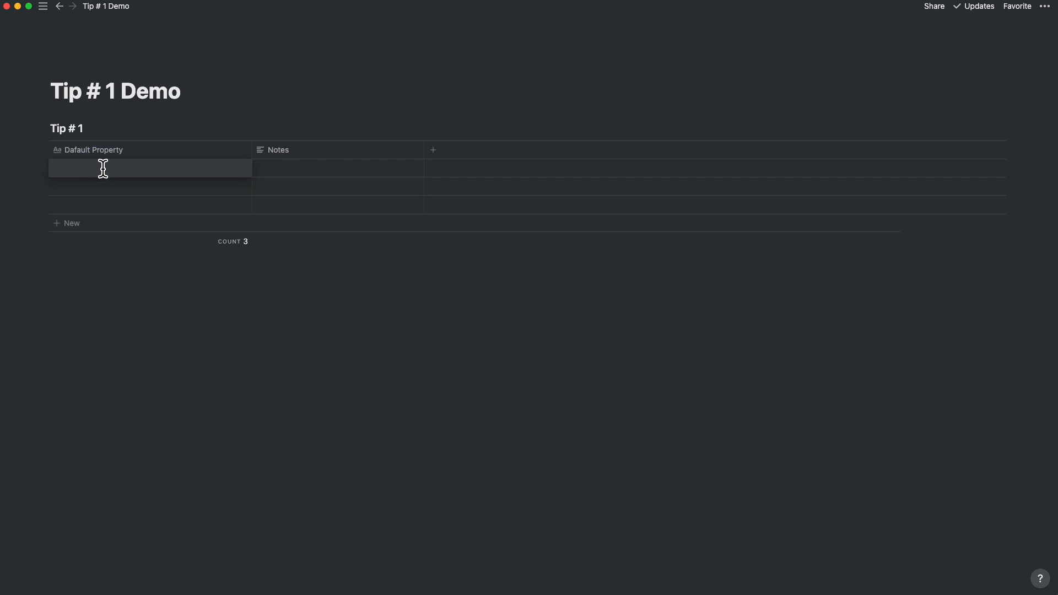
Paste the P.A.R.A. text and make Projects — Areas — Resources — Archives bold and underlined in Notes
key("cmd+v")
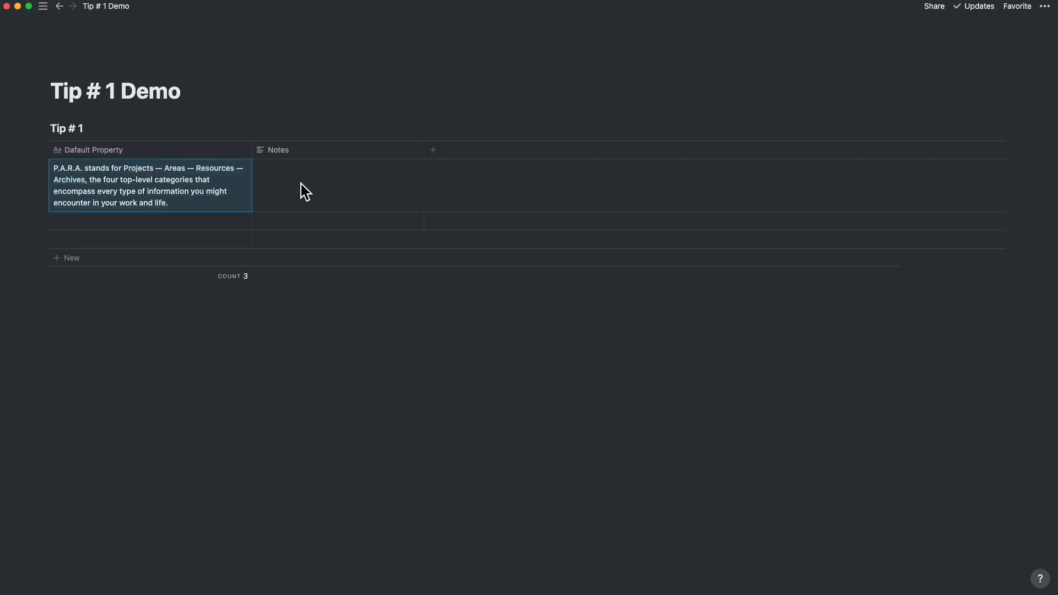
key("cmd+v")
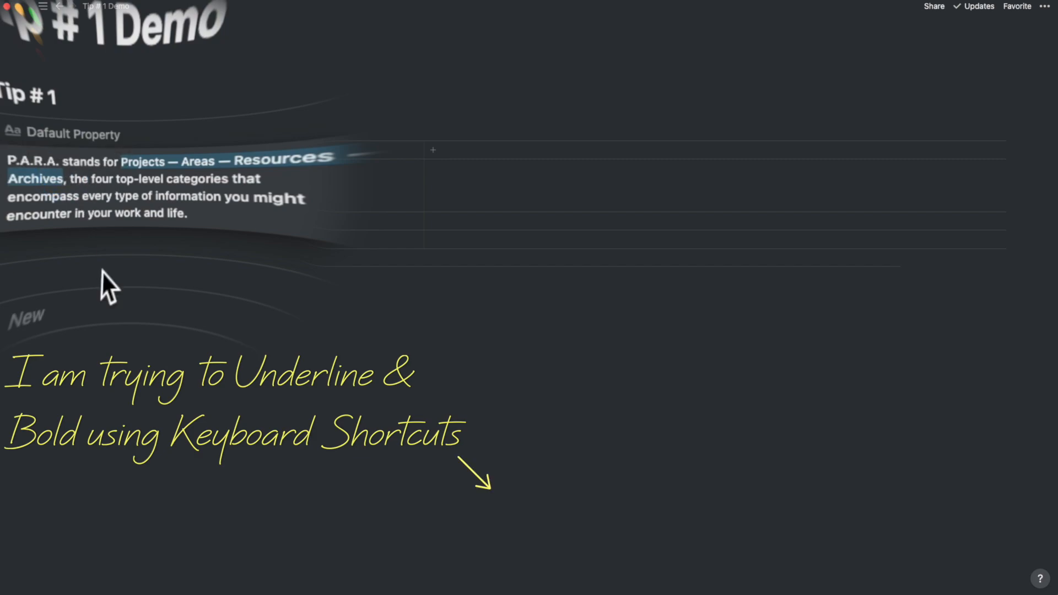
key("cmd")
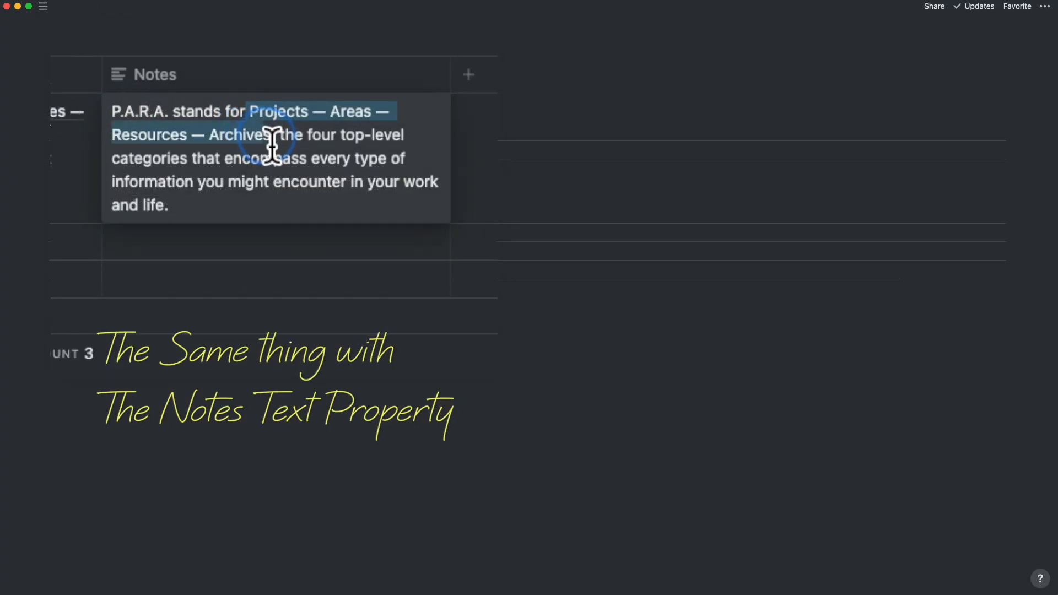
key("cmd+u")
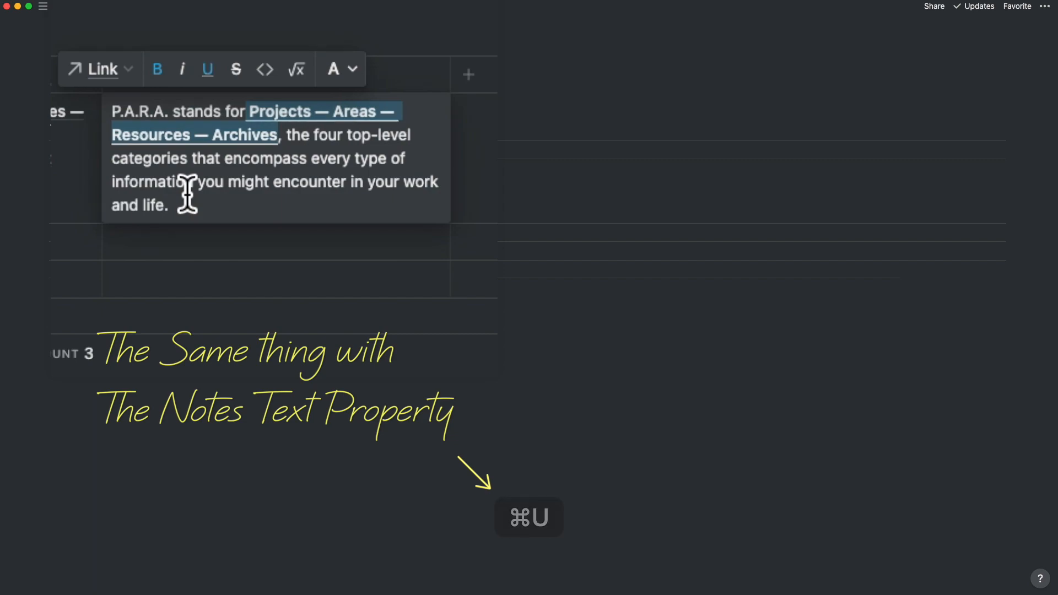
key("cmd+u")
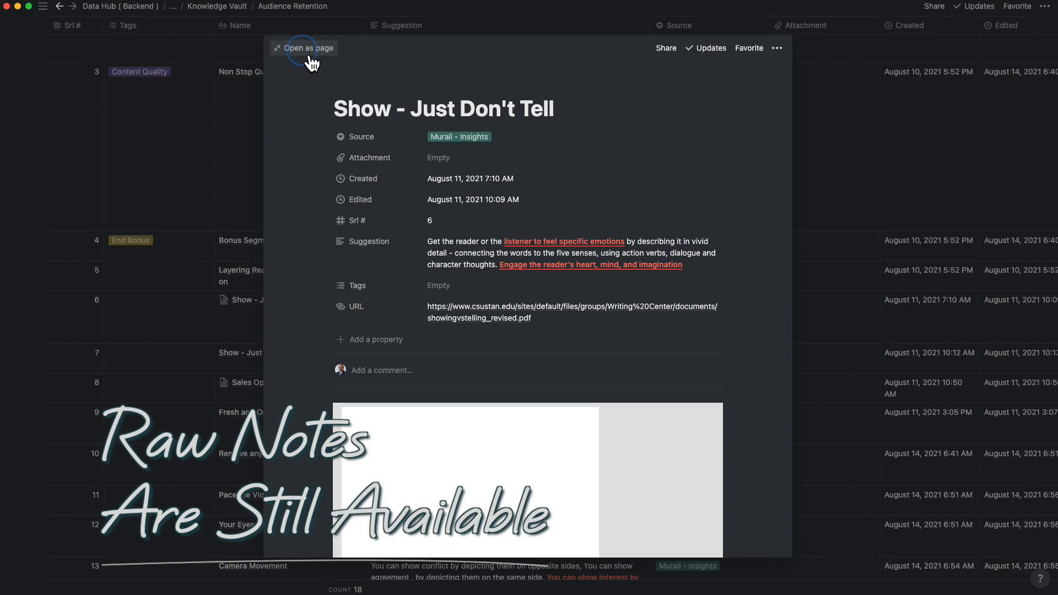
Open the Show - Just Don't Tell entry as a full page
left_click(307, 48)
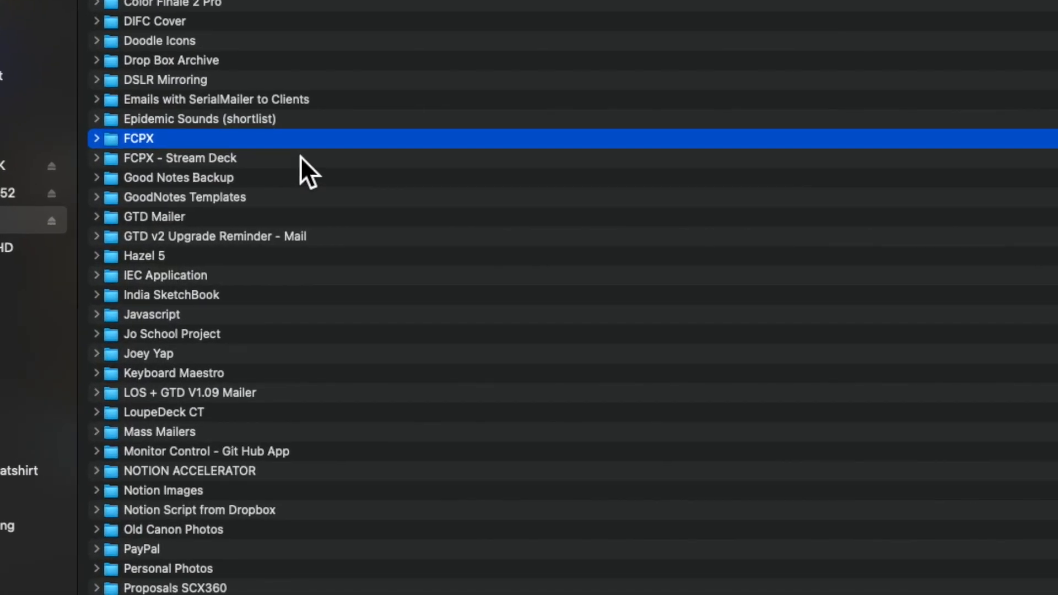
Bring up the Finder context menu for the FCPX folder to copy its path or Hook link
right_click(138, 139)
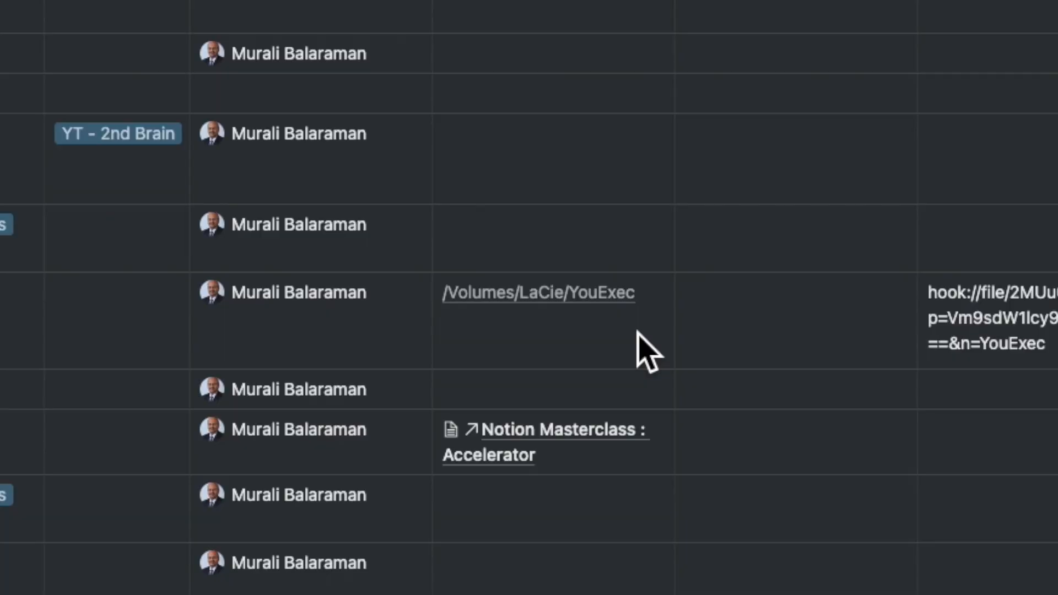
Locate /Volumes/LaCie/YouExec via Spotlight from the File Paths cell, then follow the hook link
double_click(538, 292)
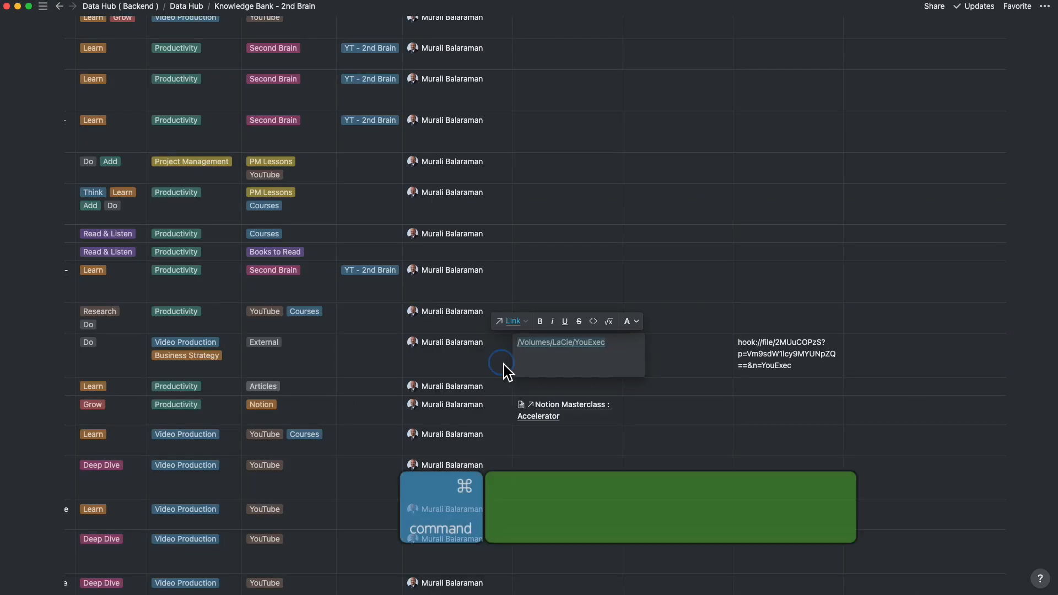
key("cmd+space")
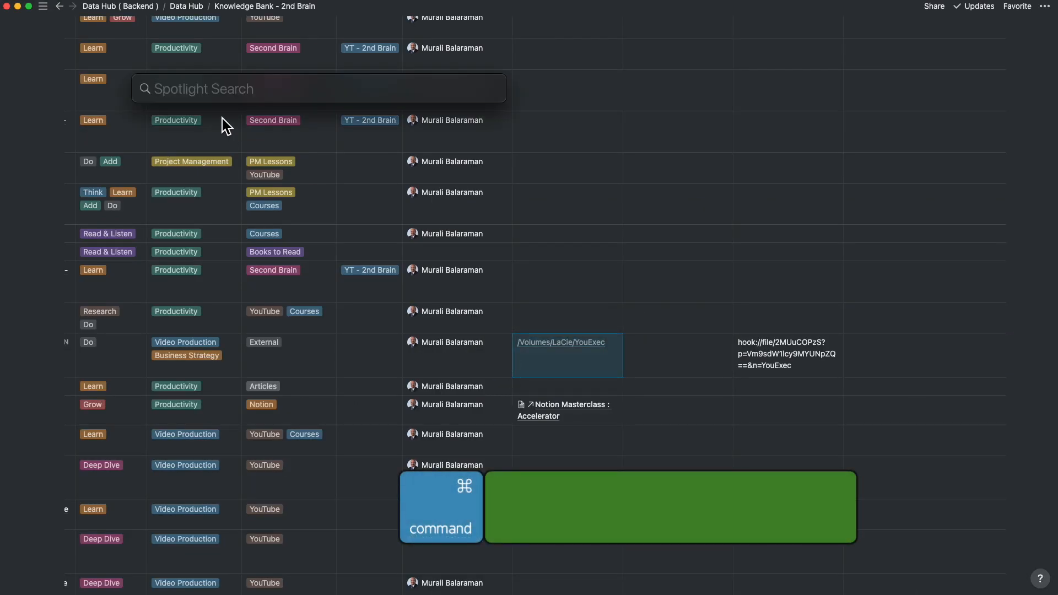
type("/Volumes/LaCie/YouExec")
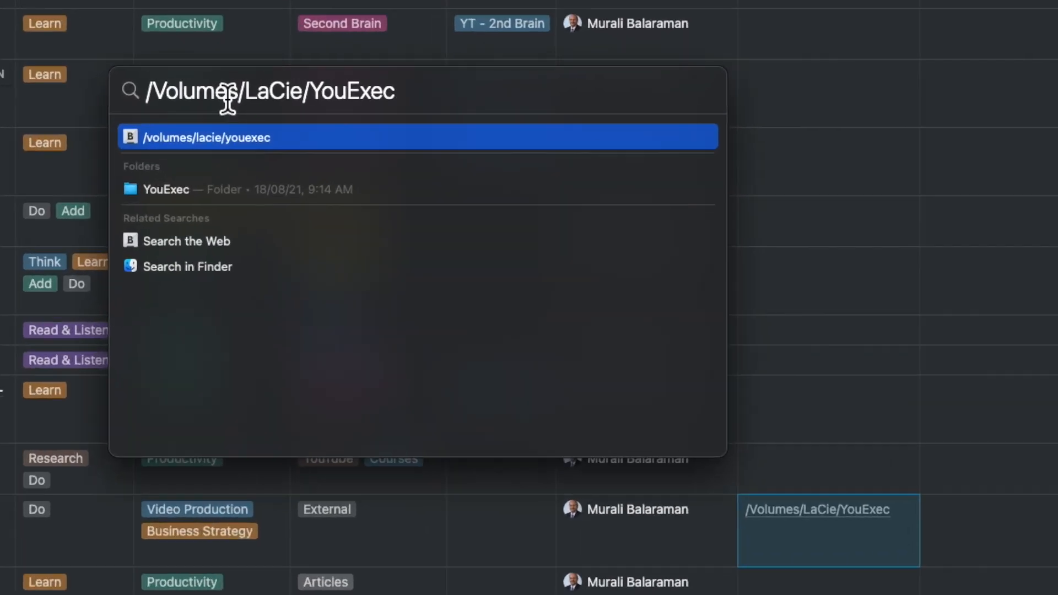
left_click(165, 189)
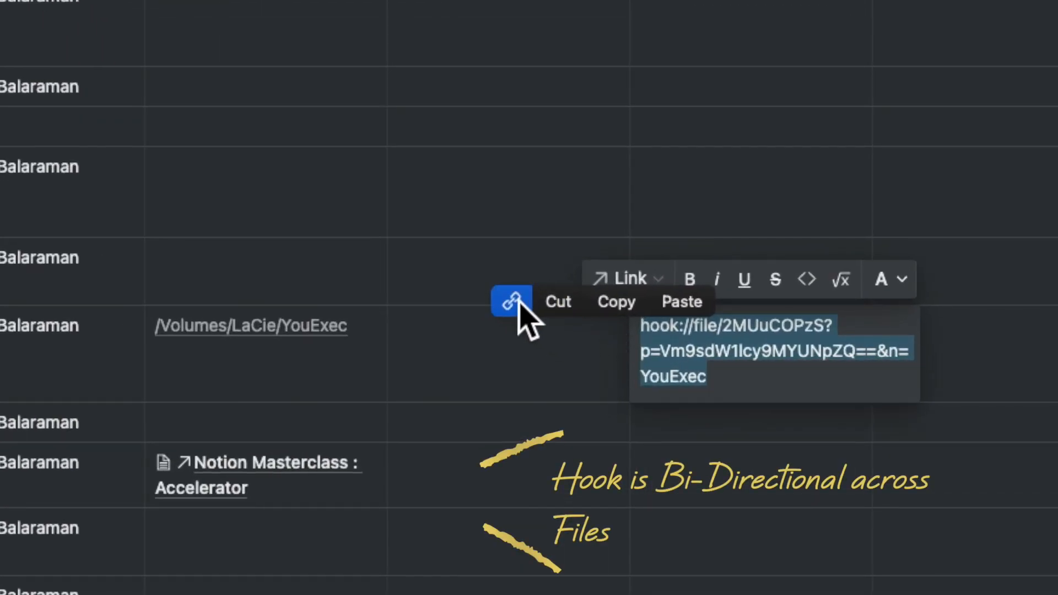
left_click(510, 301)
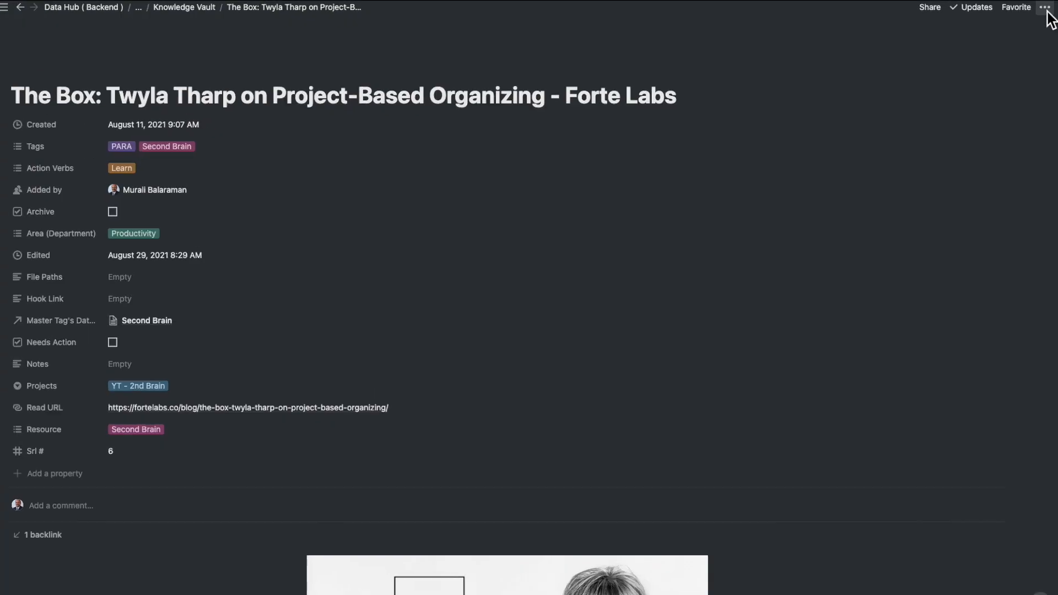
Copy the link to The Box: Twyla Tharp page from its ••• menu
left_click(1048, 8)
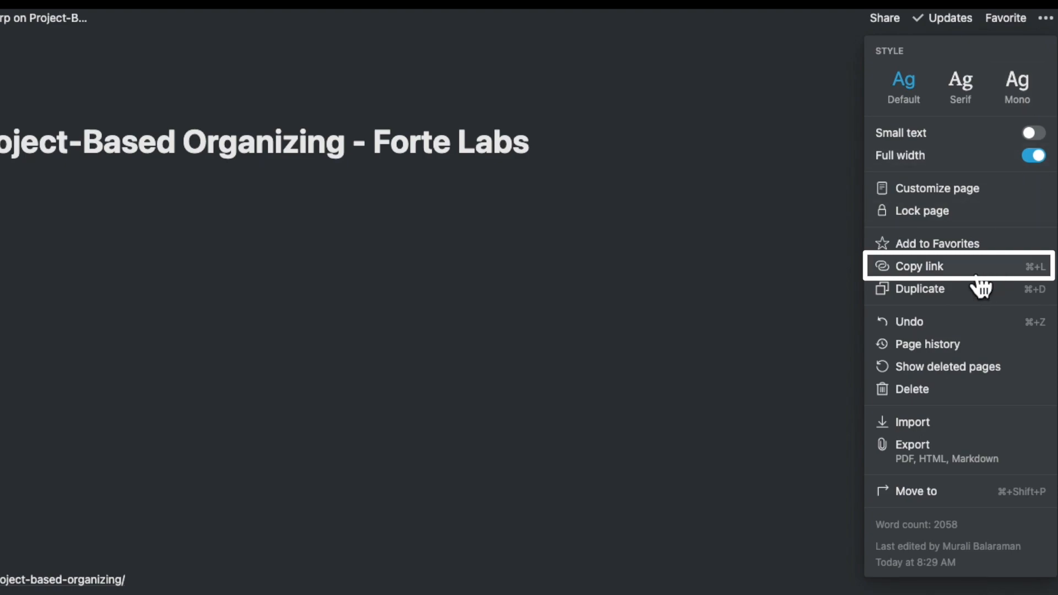
left_click(919, 266)
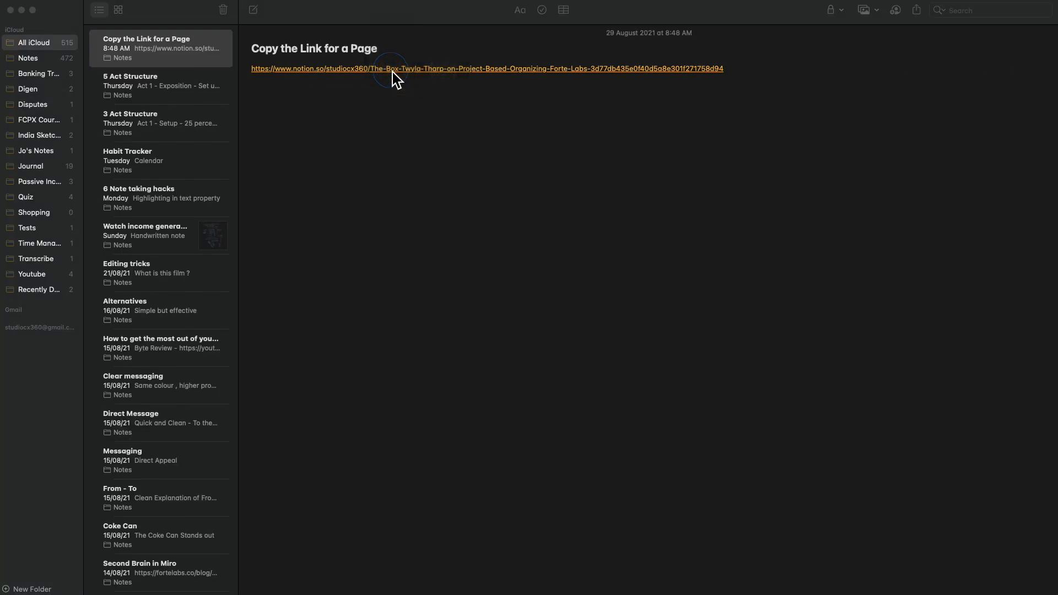
Follow the pasted Notion link from the Apple Notes note
left_click(486, 68)
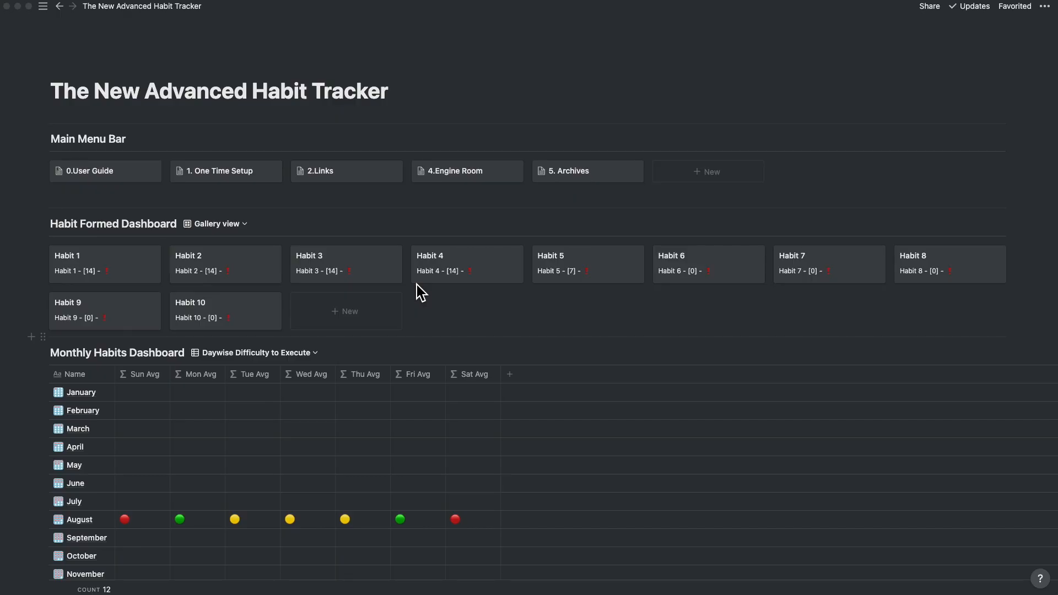
Preview the 0.User Guide page from the Main Menu Bar gallery and close it
scroll("down", 3)
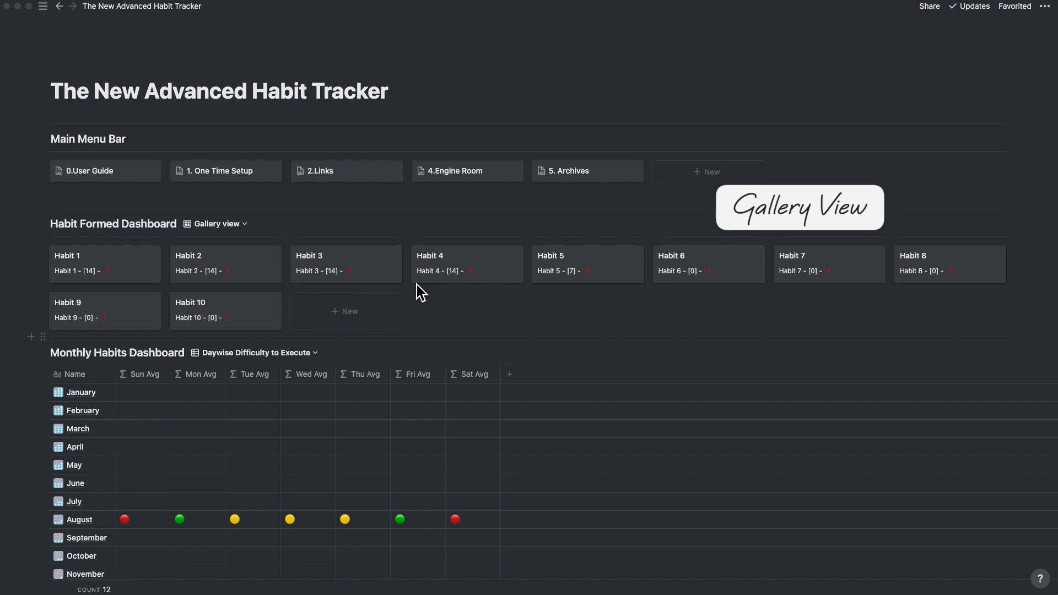
left_click(105, 171)
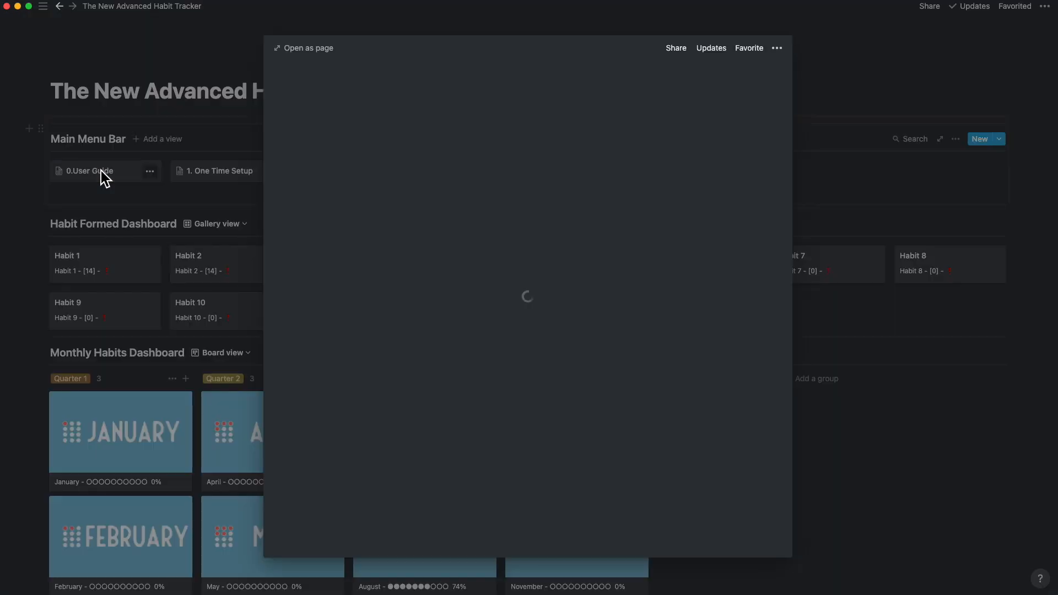
left_click(88, 170)
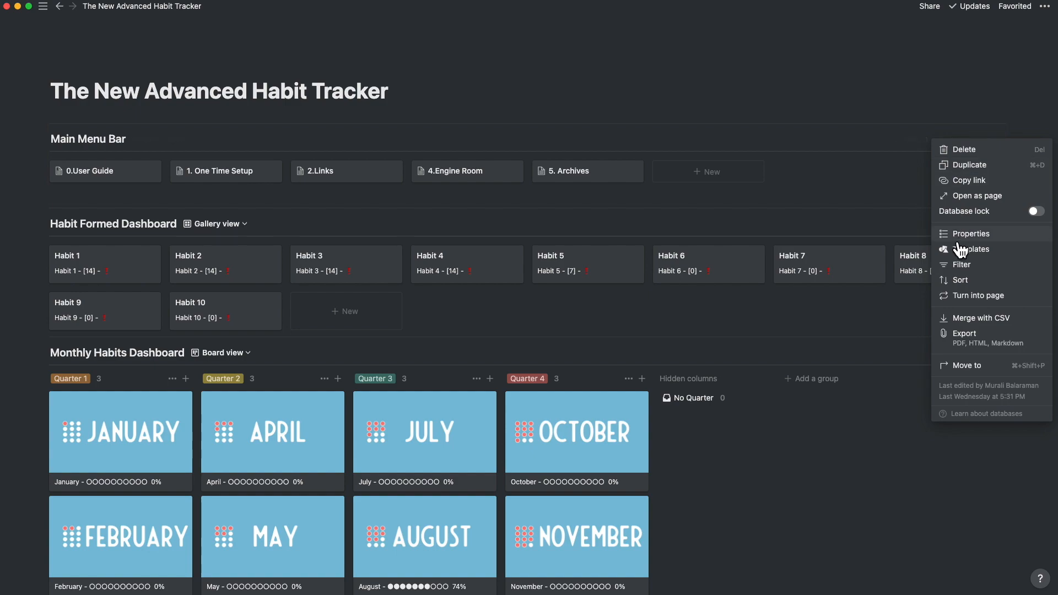
Check Card size is Small in the gallery properties, then preview 0.User Guide
left_click(972, 233)
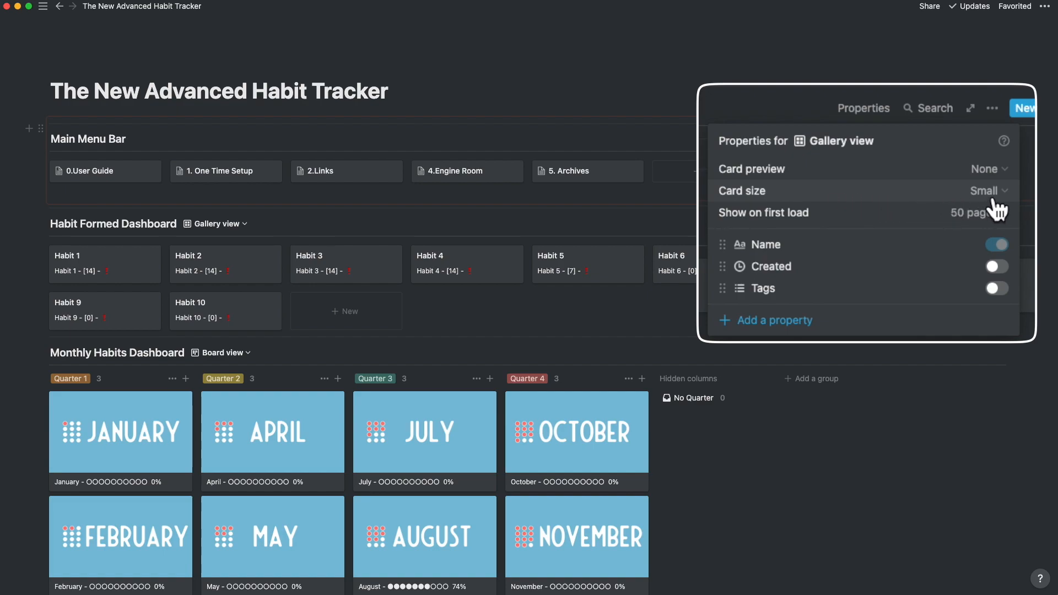
left_click(90, 170)
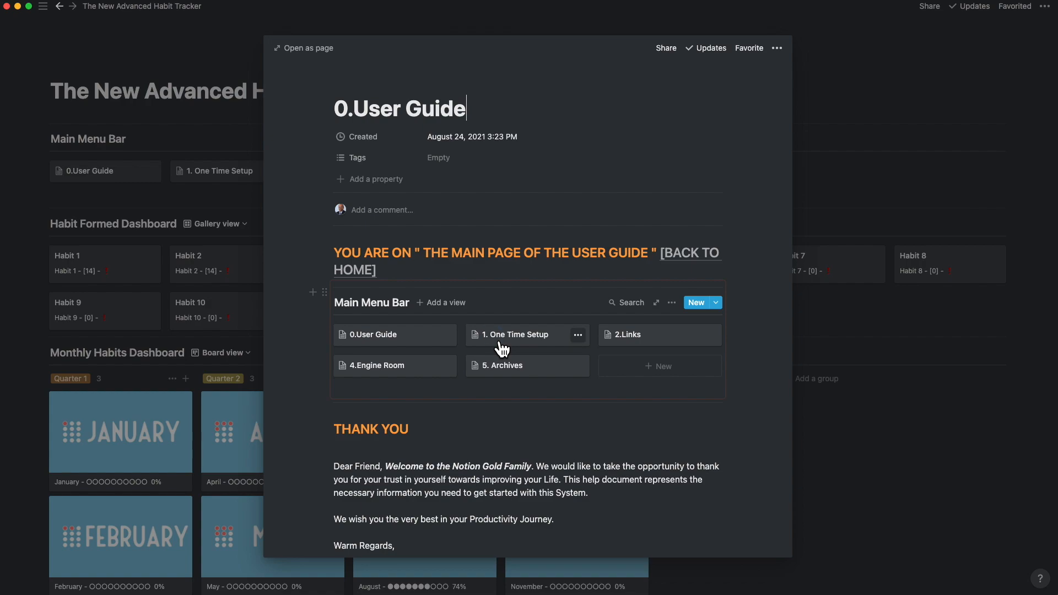
Open the 1. One Time Setup card and scroll through its habit-naming steps
left_click(516, 335)
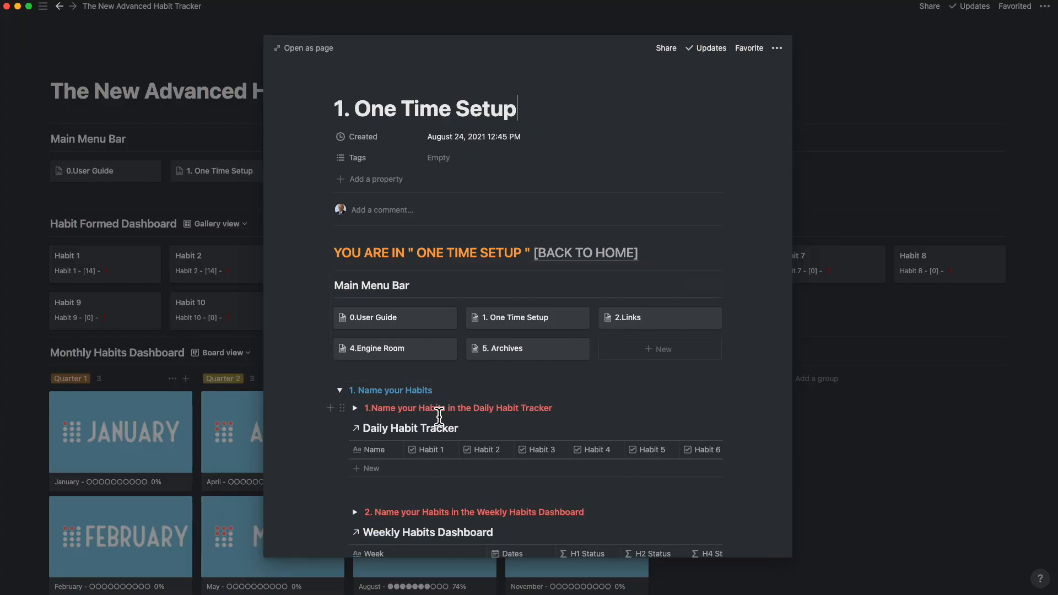
scroll("down", 3)
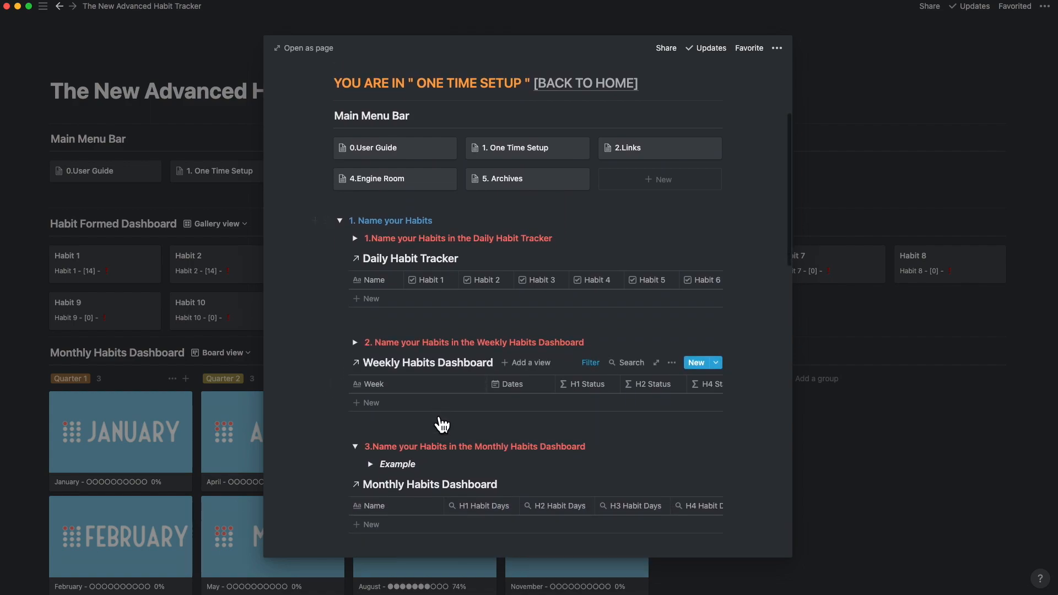
scroll("down", 3)
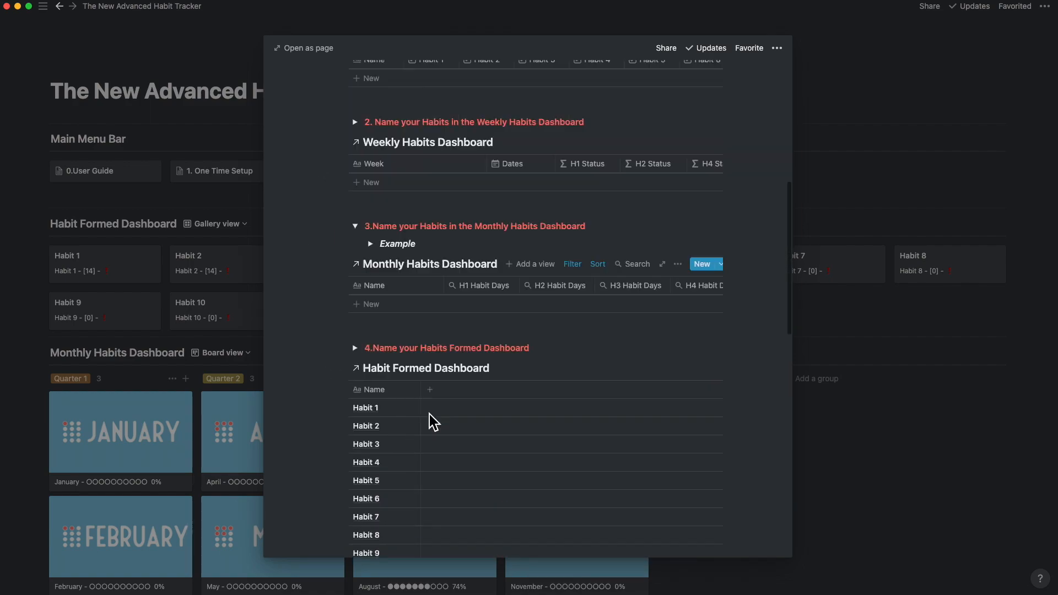
scroll("down", 3)
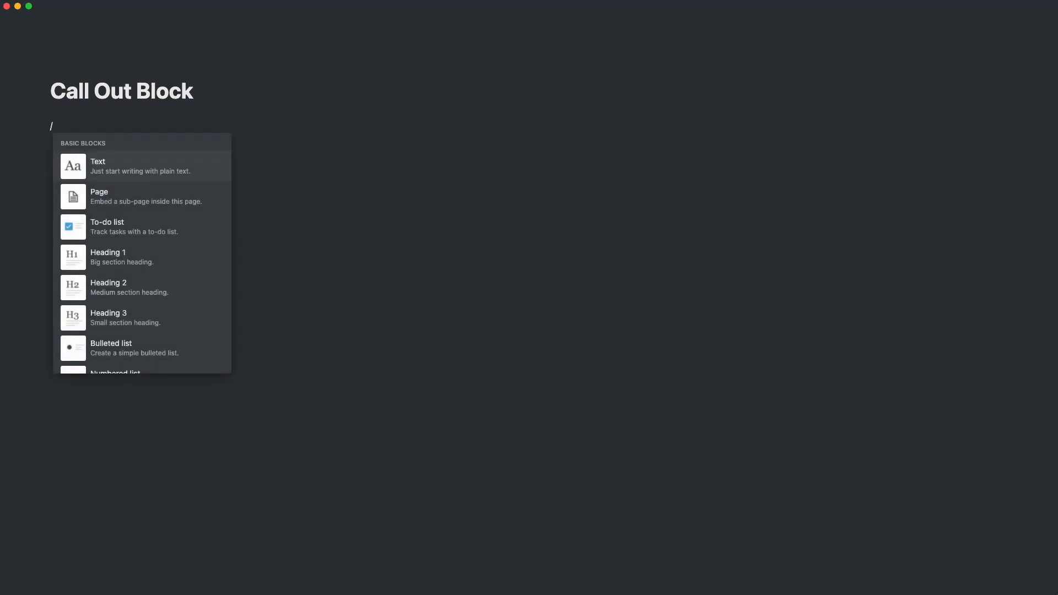
Add a callout via /call out reading "This reminds me of something or I can draw up a note for myself"
type("call out")
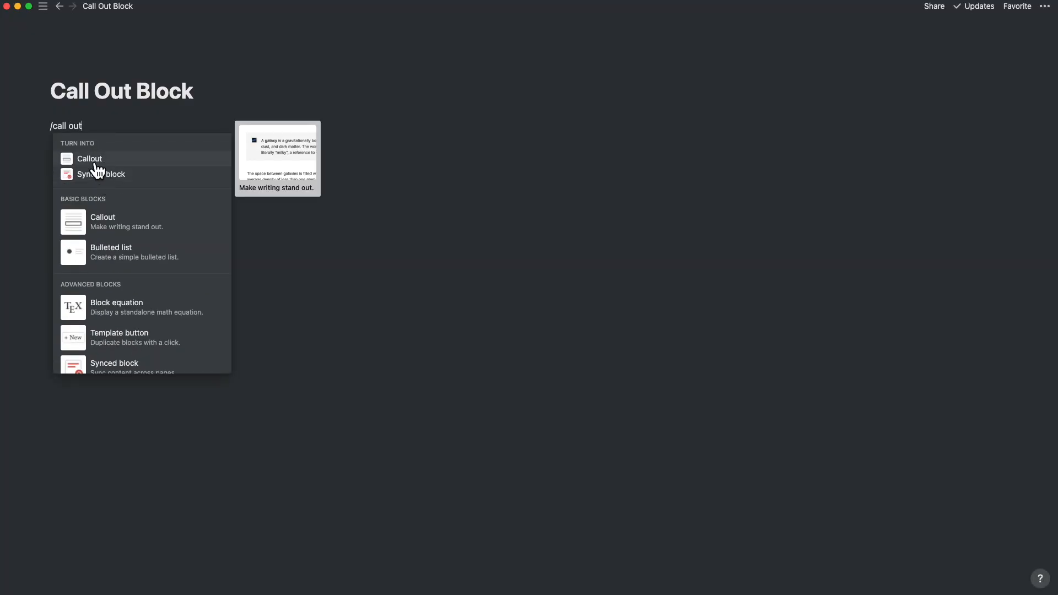
left_click(90, 158)
type("This remind")
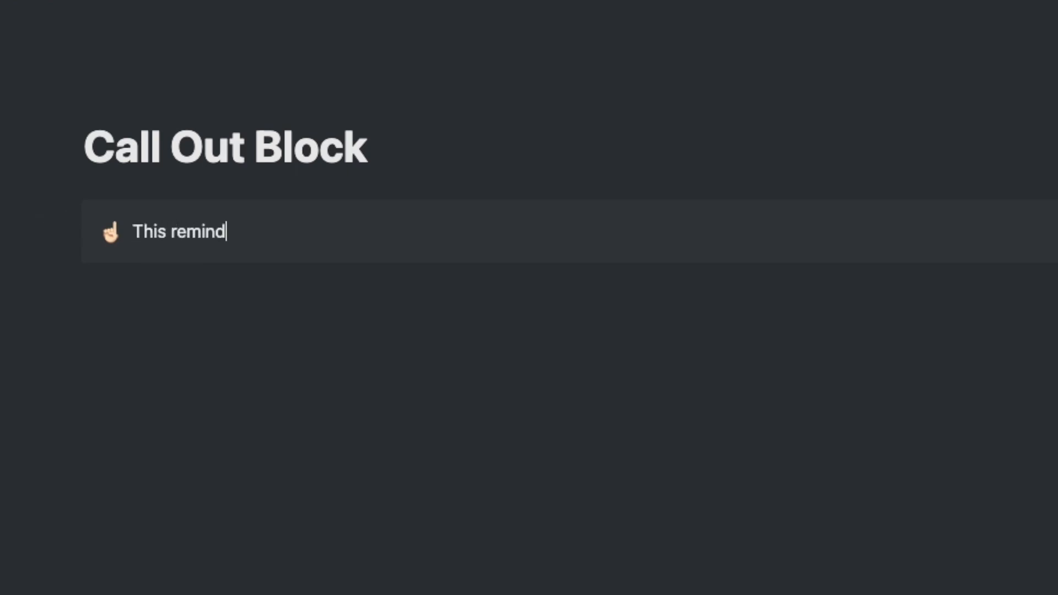
type("s me of something or I can dra")
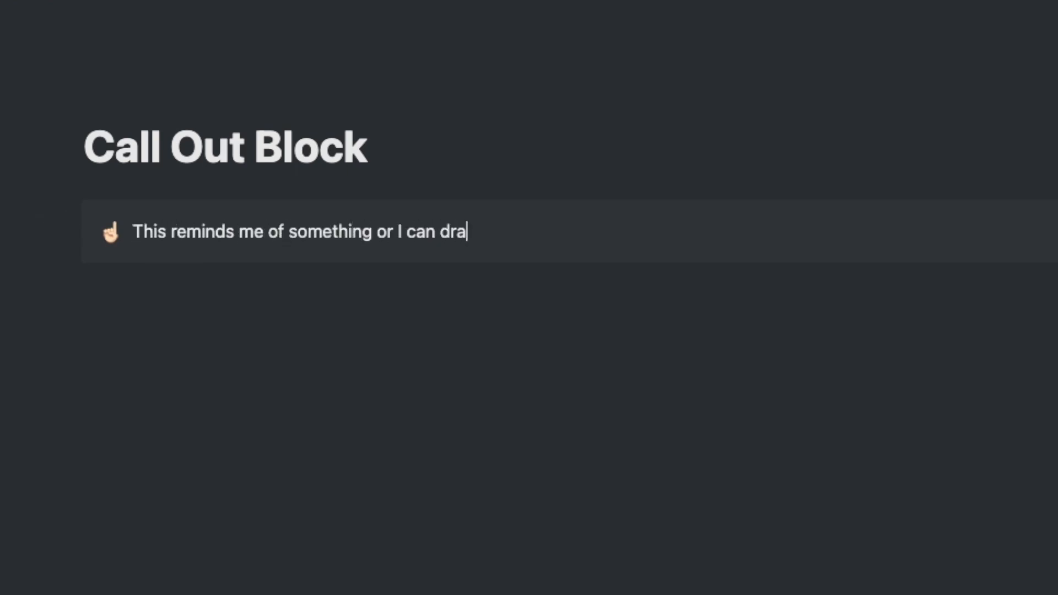
type("w up a note for myself")
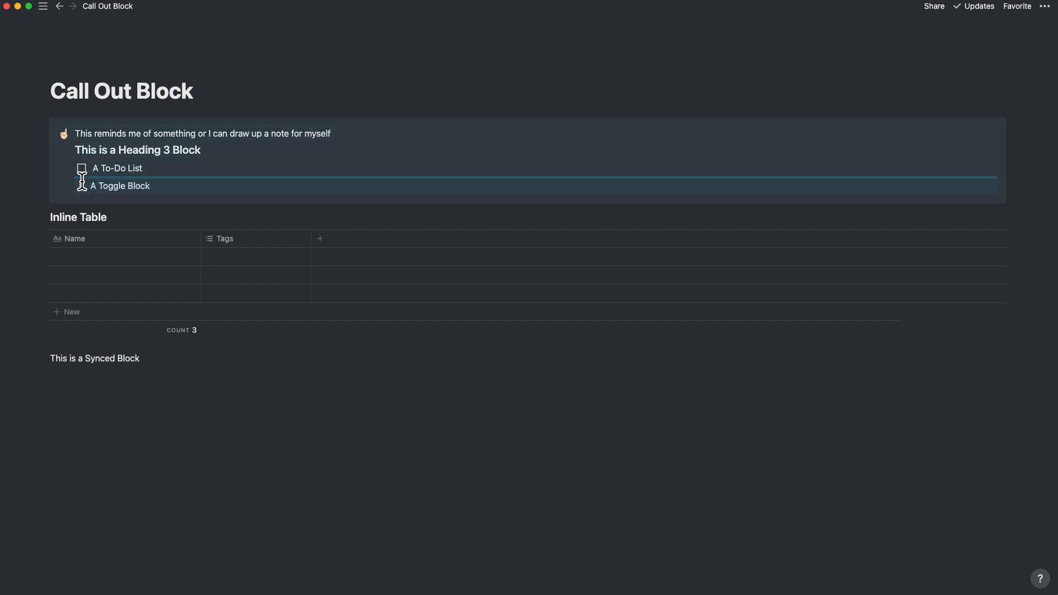
Expand the callout's toggle and move the Inline Table and synced block inside the callout
left_click(81, 185)
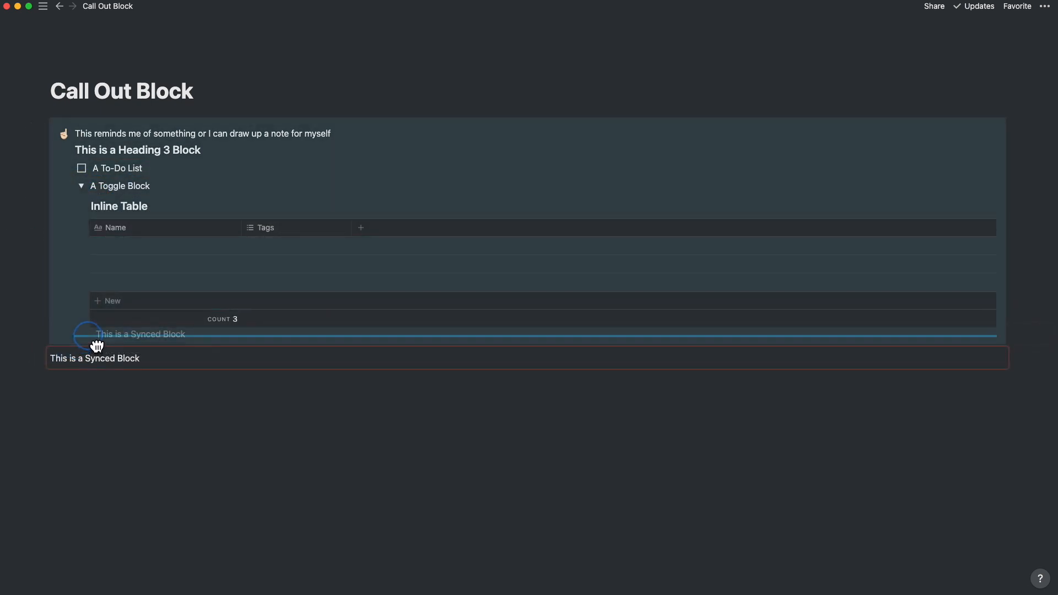
left_click(64, 133)
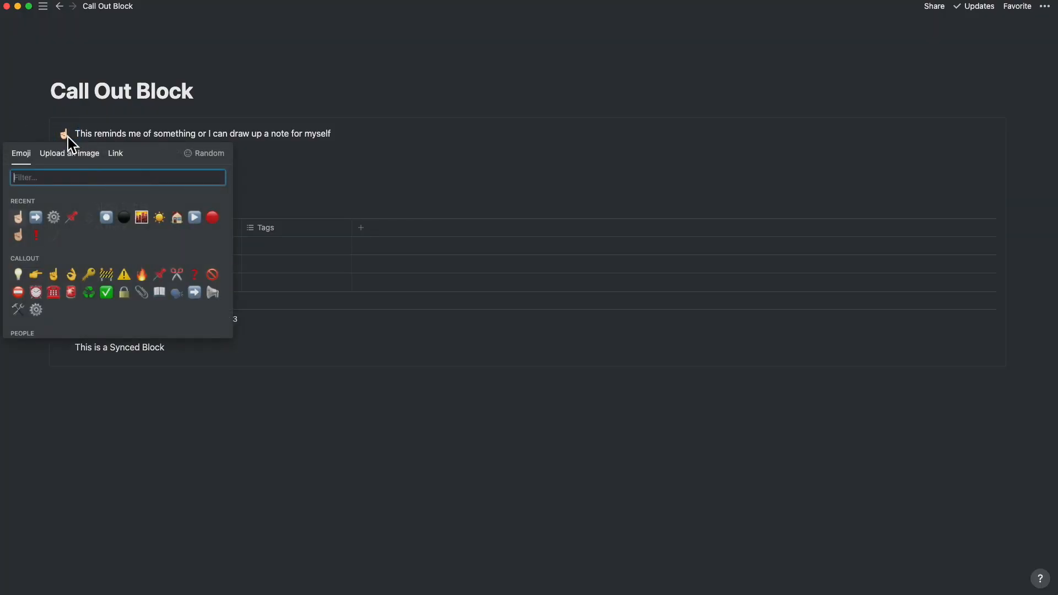
Bring up the callout's block menu and hover its Color options
left_click(53, 217)
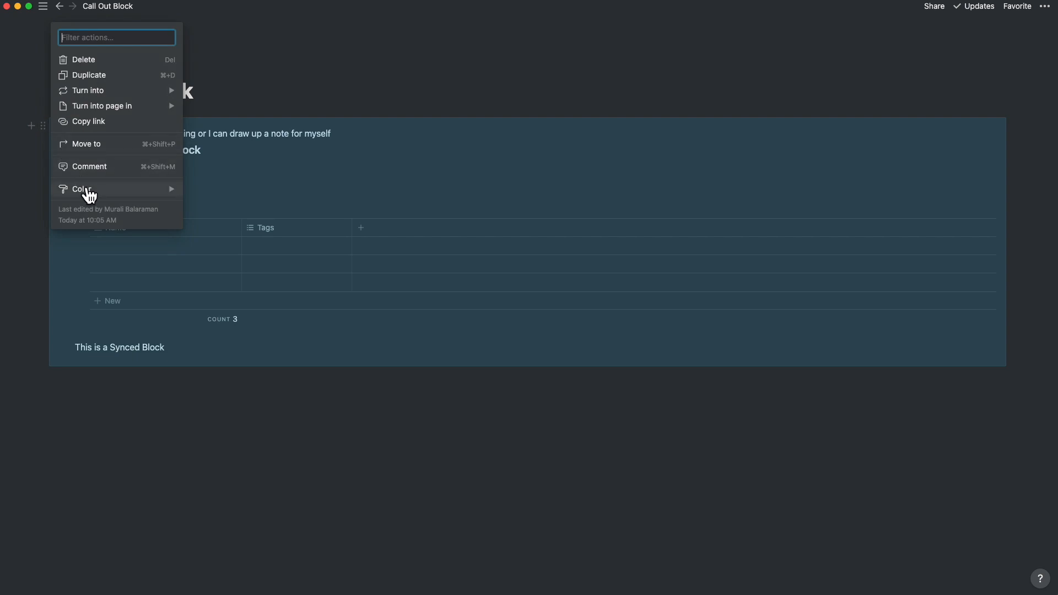
left_click(83, 187)
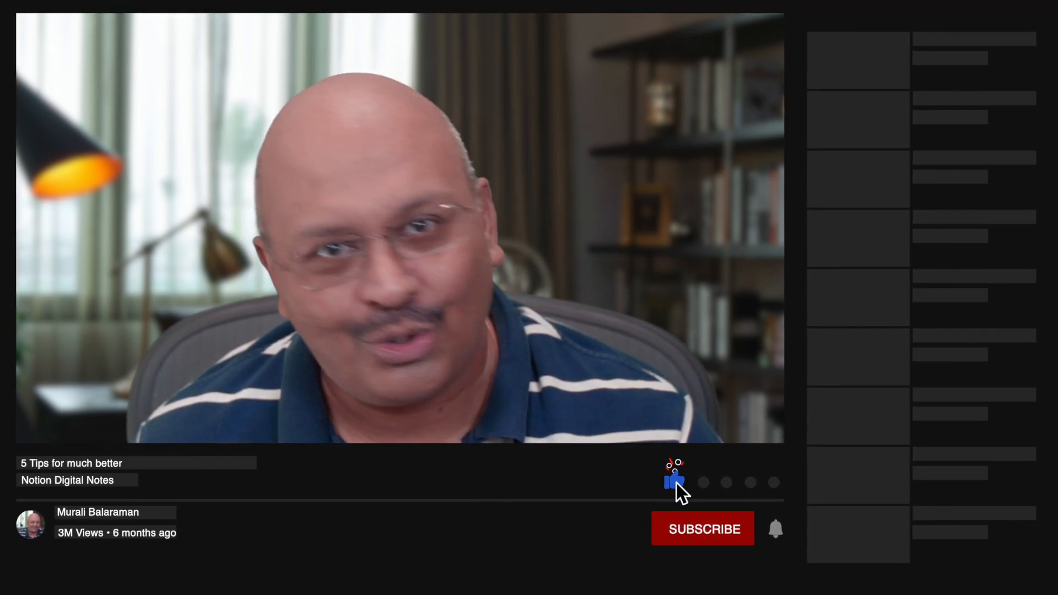
left_click(702, 528)
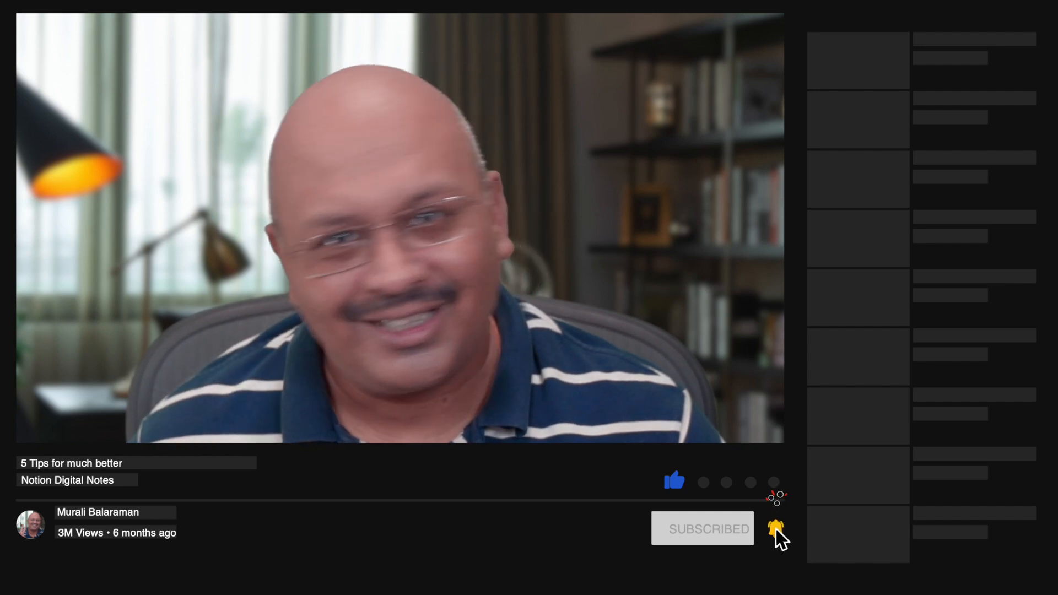